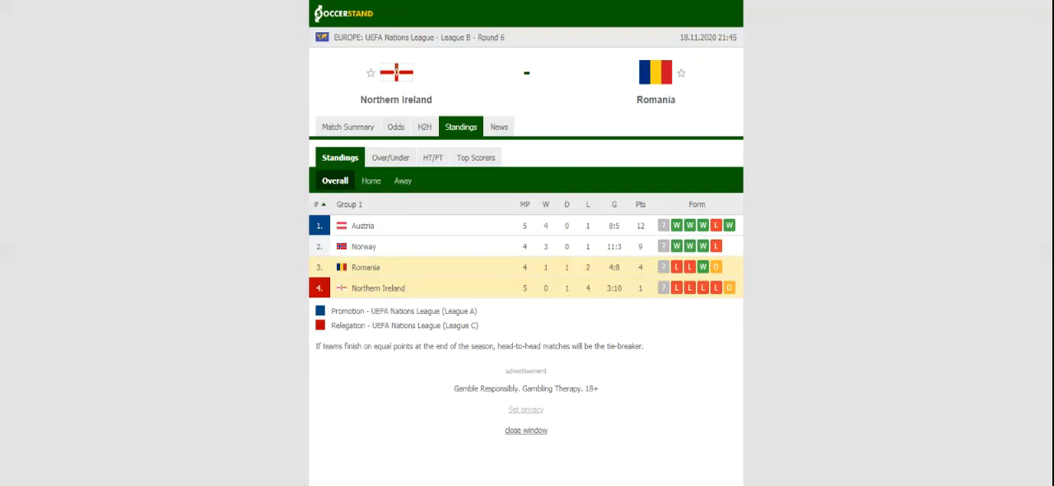
Step: Switch the Northern Ireland vs Romania match page to the H2H recent-results view
click(425, 125)
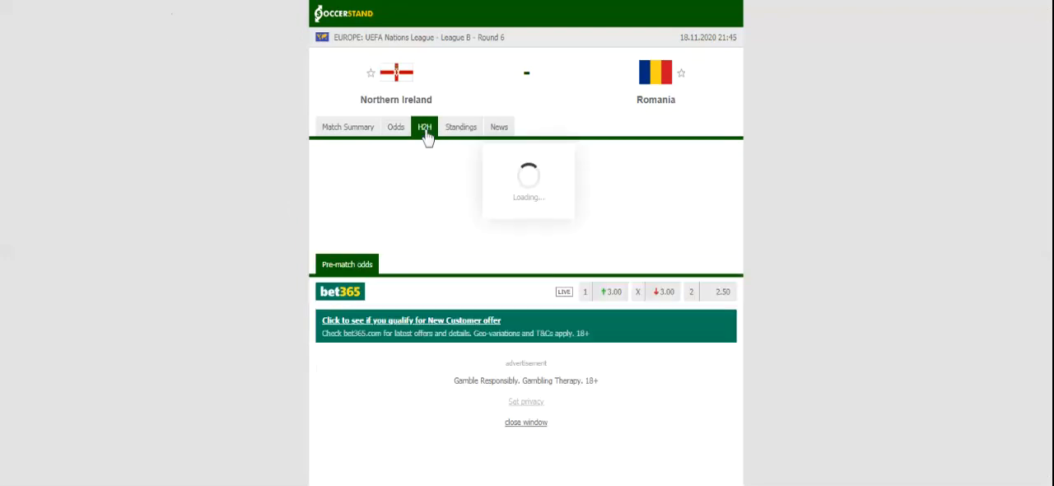
click(425, 125)
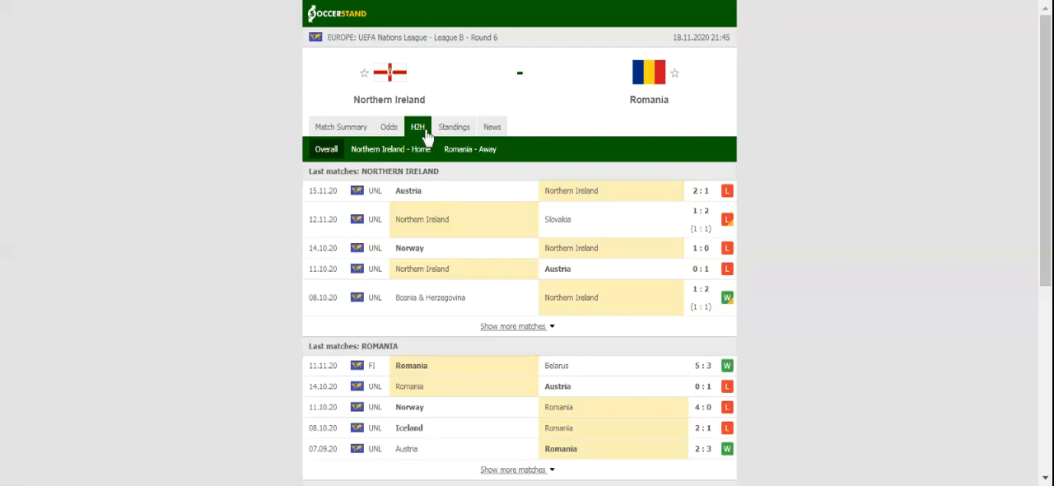